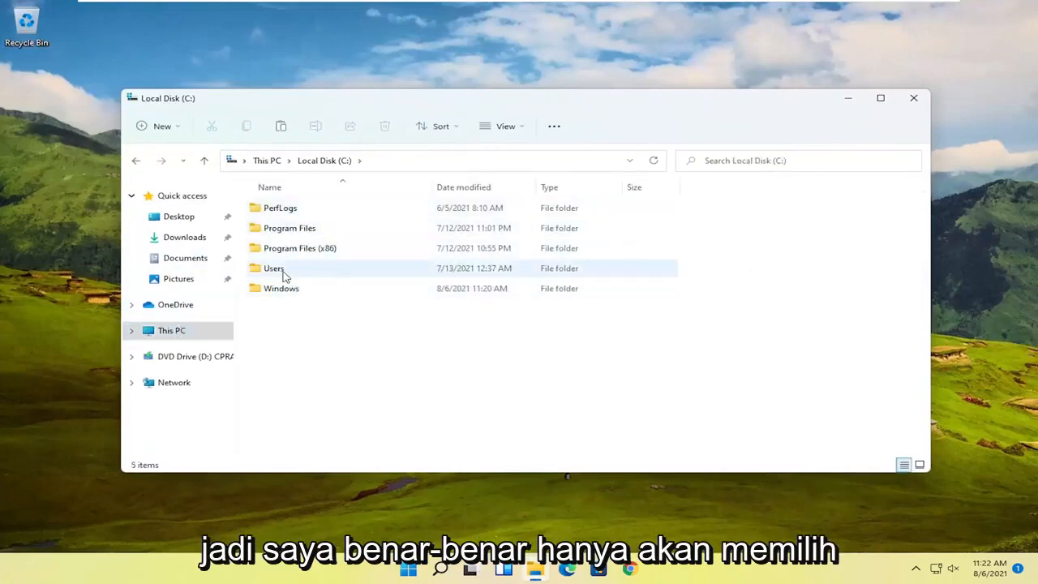
Step: Navigate C: > Users > Computer User and select the Contacts folder
double_click(273, 268)
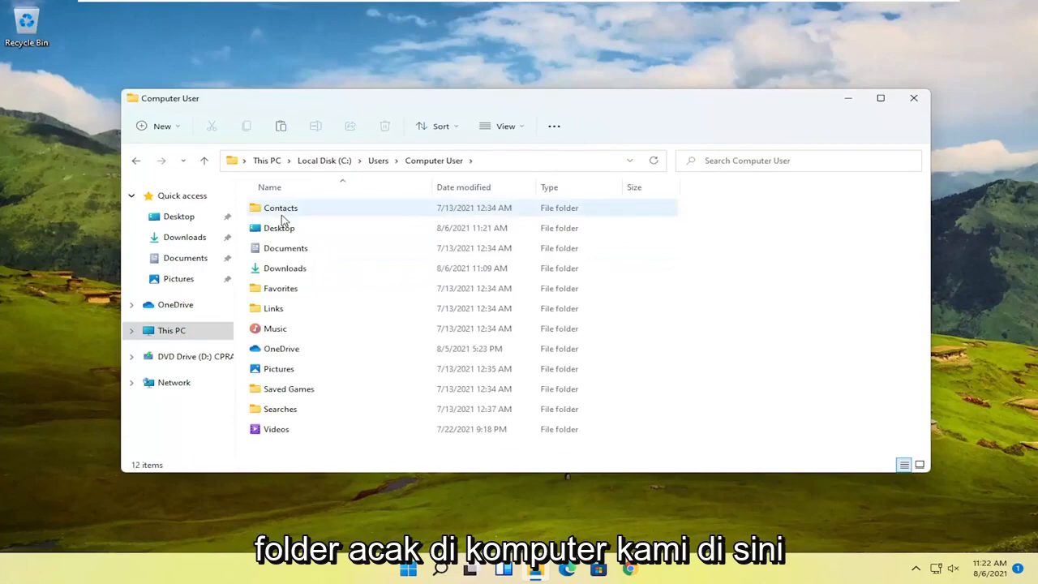
click(279, 227)
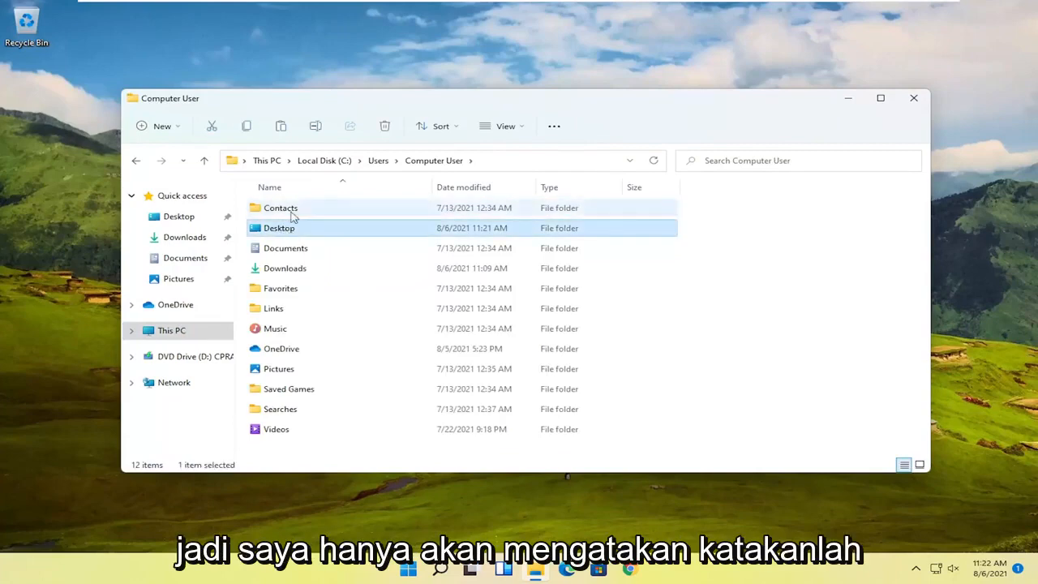
click(280, 208)
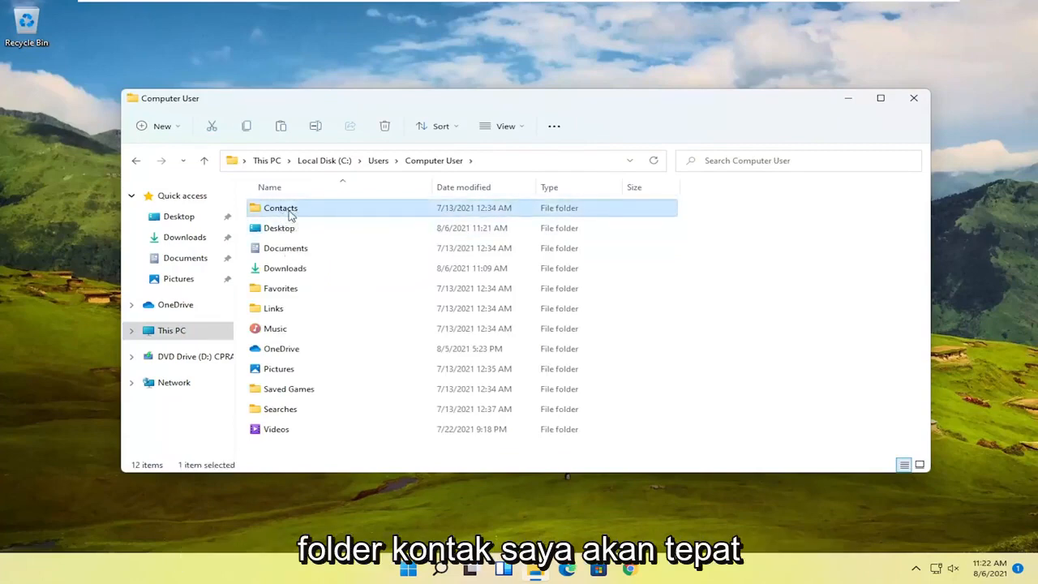
Step: Open Contacts Properties, Security tab, and start editing its permissions
right_click(281, 208)
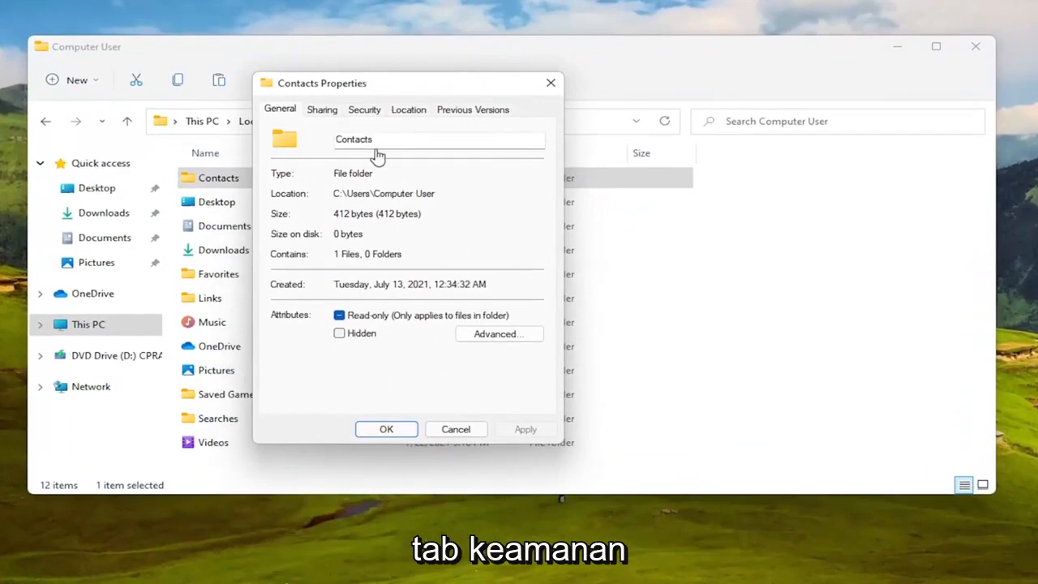
click(363, 110)
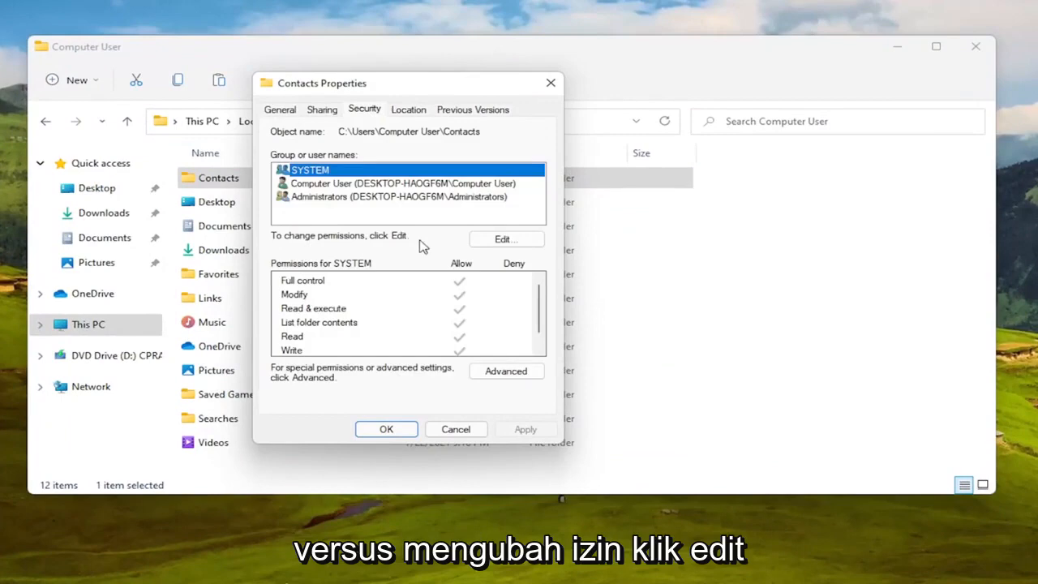
click(506, 239)
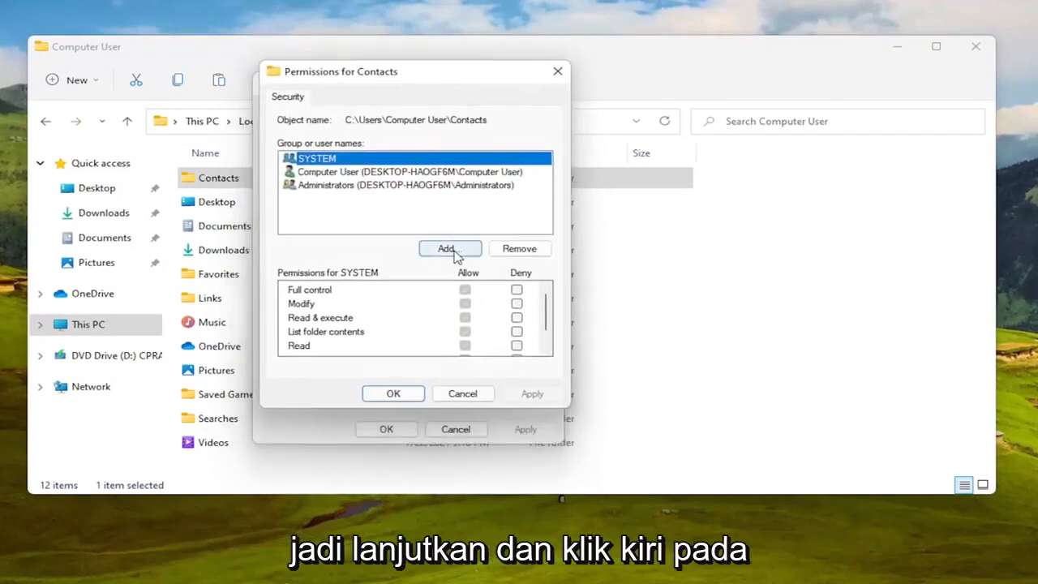
Step: Start adding an account and run the advanced Find Now search for all users and groups
click(444, 249)
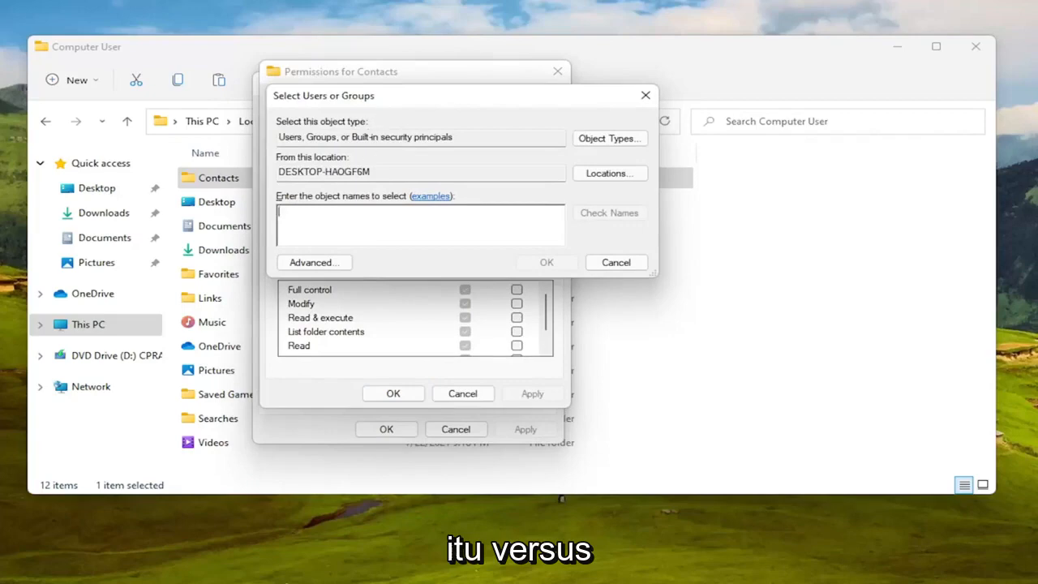
mouse_move(439, 273)
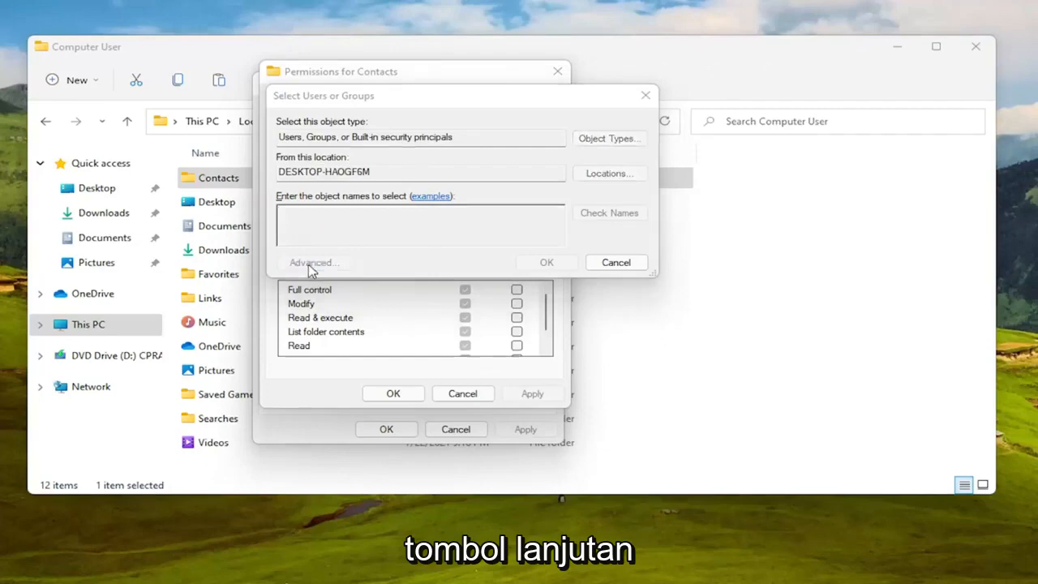
click(313, 263)
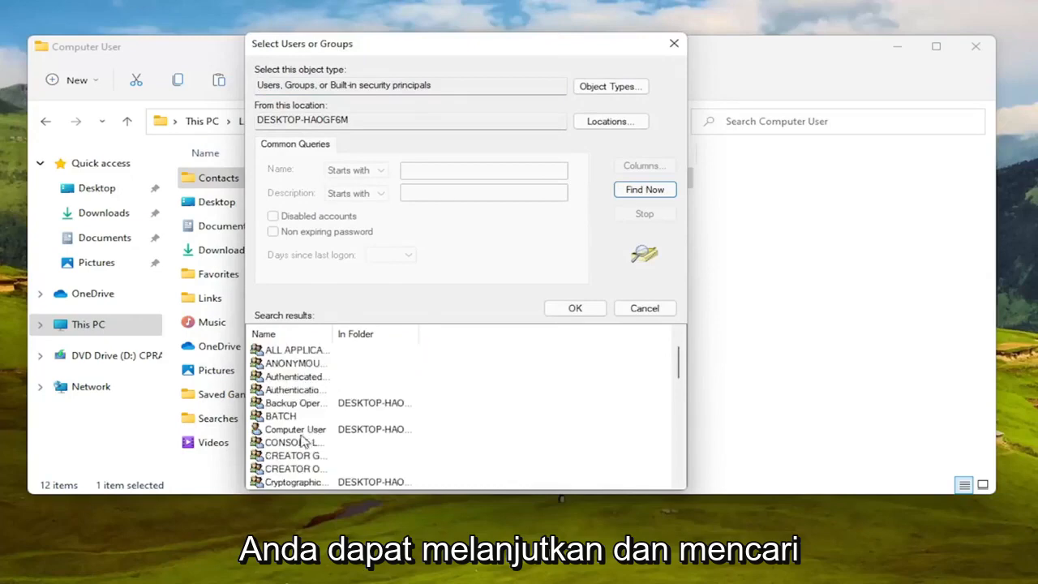
Step: Choose Computer User (DESKTOP-HAOGF6M\Computer User) as the object name to add
click(296, 428)
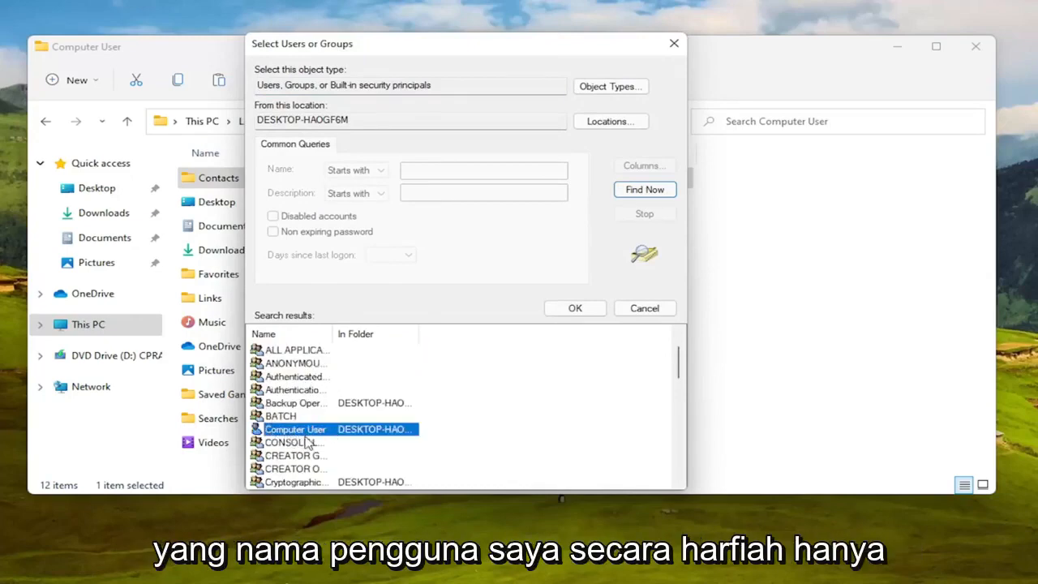
double_click(295, 428)
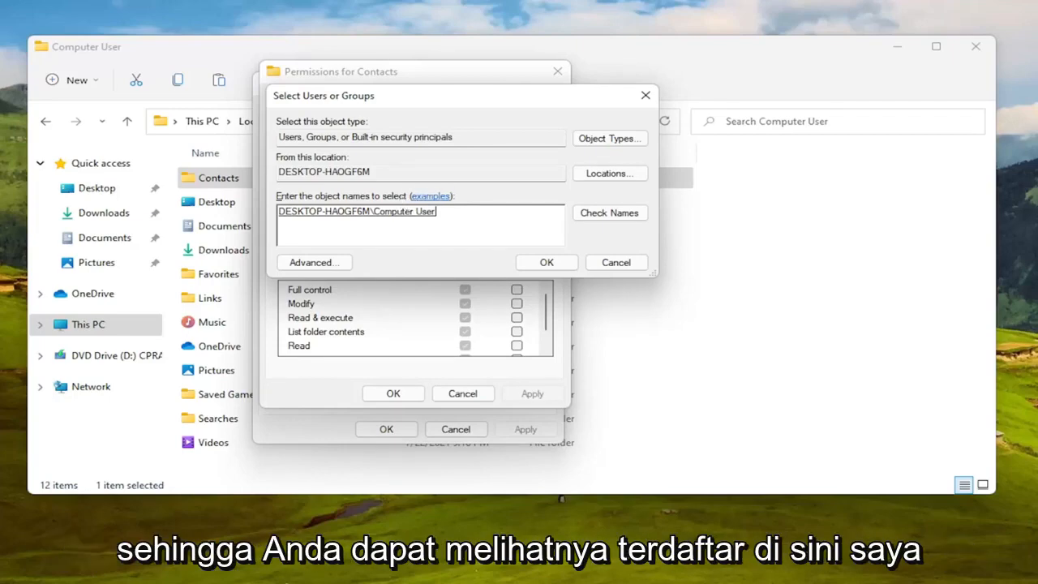
mouse_move(566, 311)
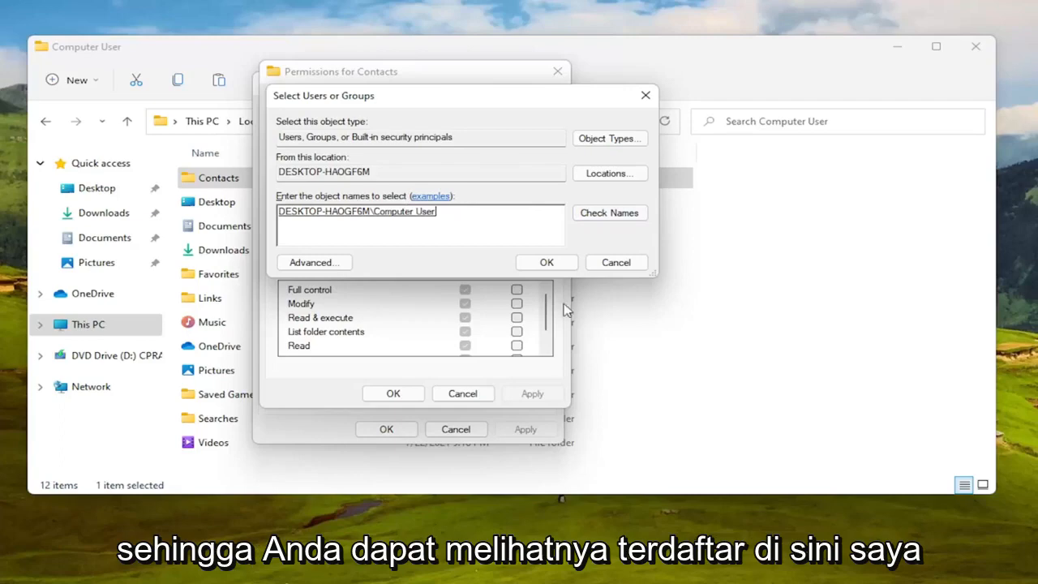
Step: Add Computer User to the Contacts permissions and review its allowed rights
click(545, 262)
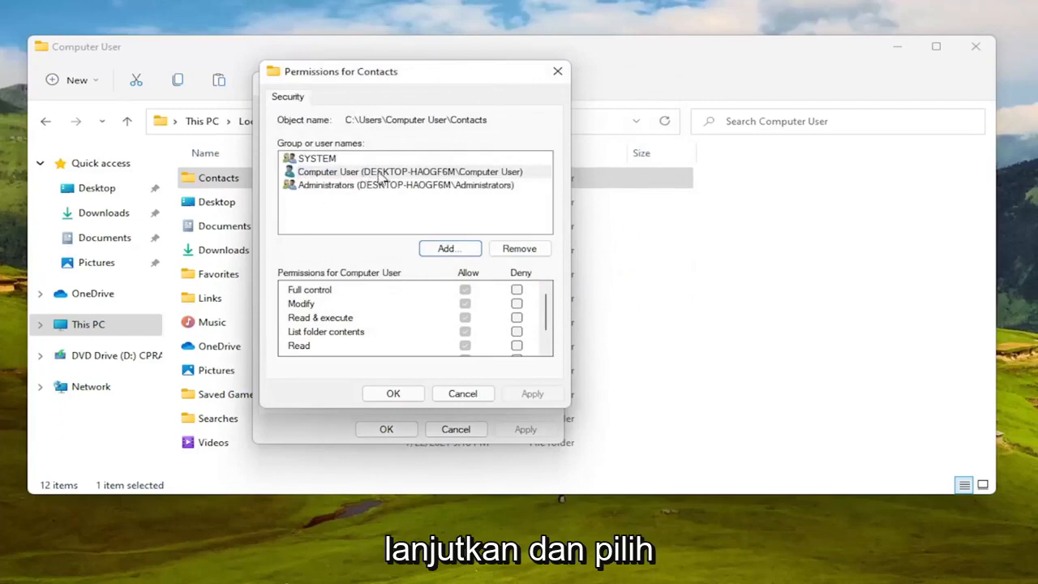
click(409, 172)
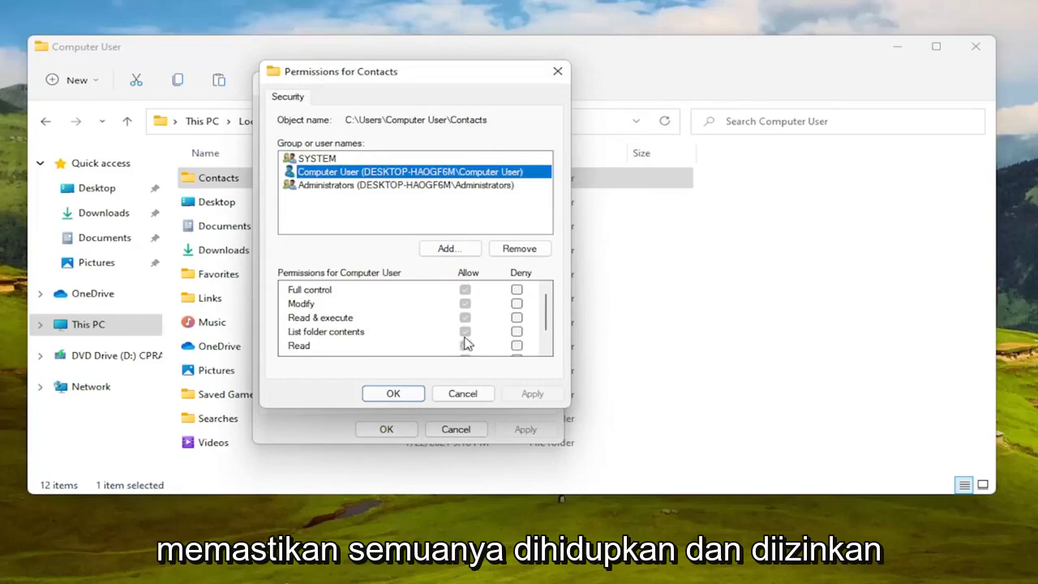
scroll(down, 3)
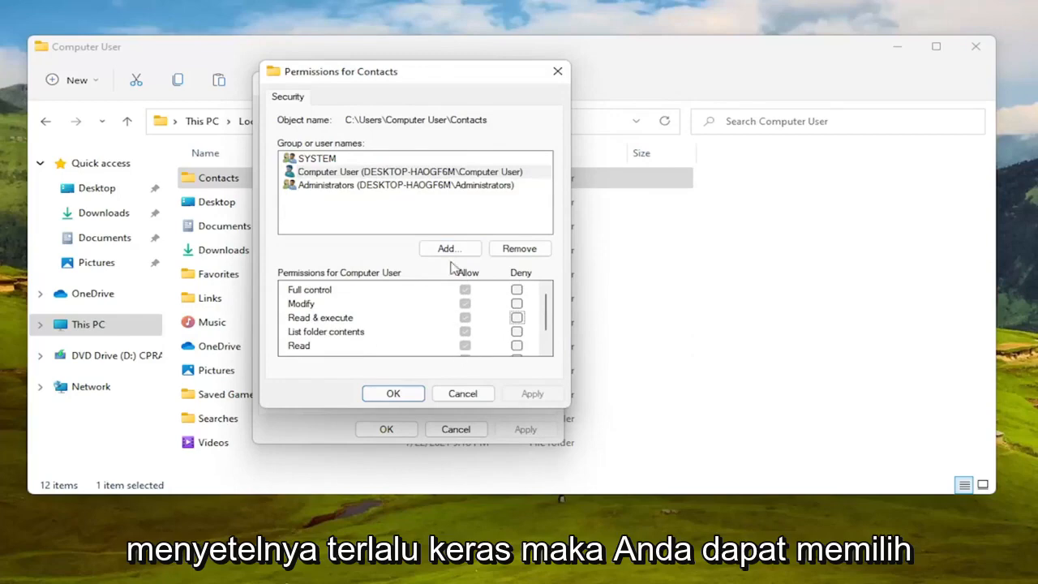
Step: Add 'everyone' as another account with permissions on Contacts
click(449, 249)
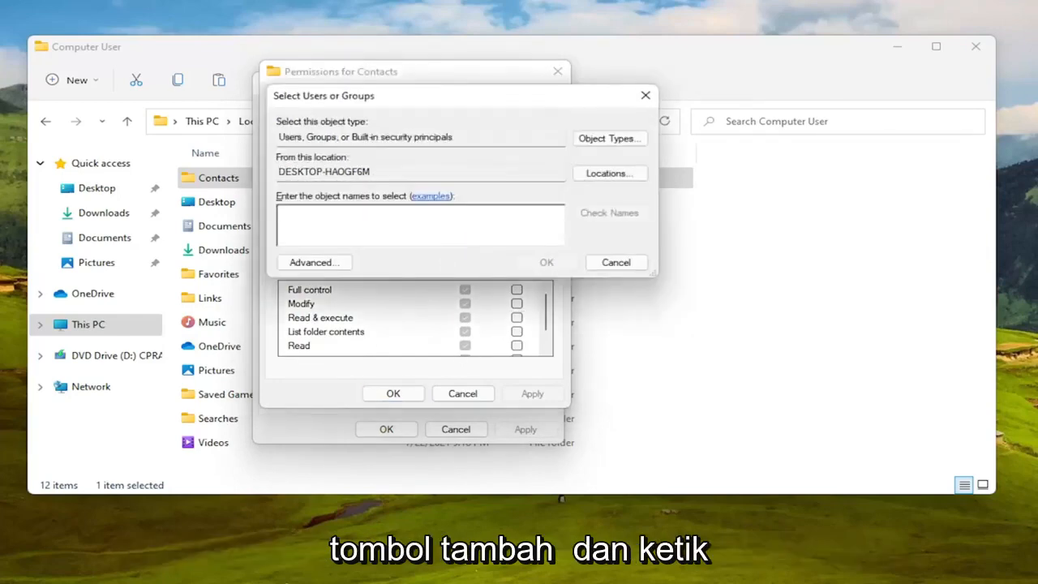
text(everyone)
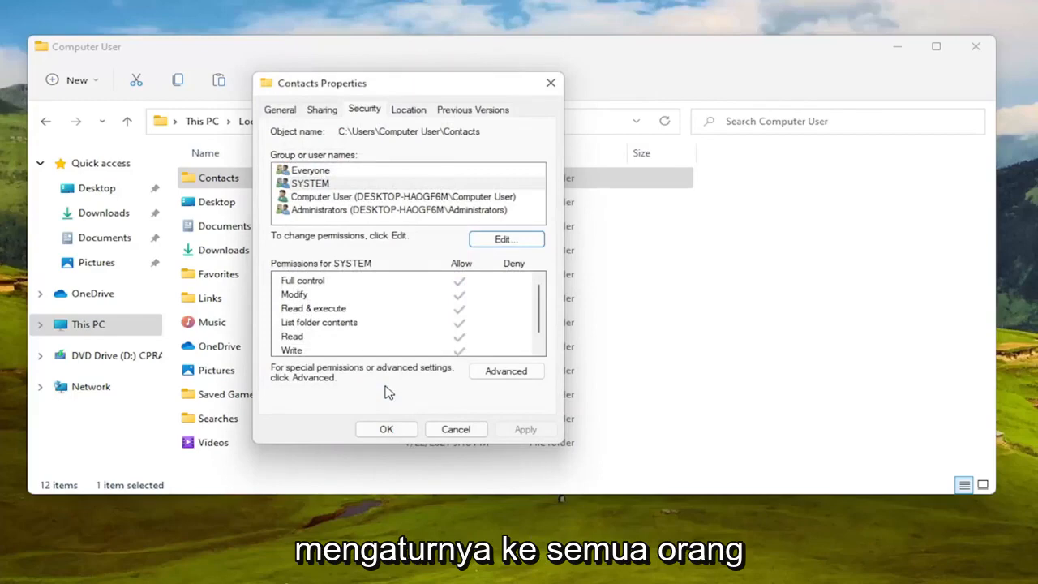
Step: Verify Everyone shows full control allowed on Contacts and close the properties
click(311, 170)
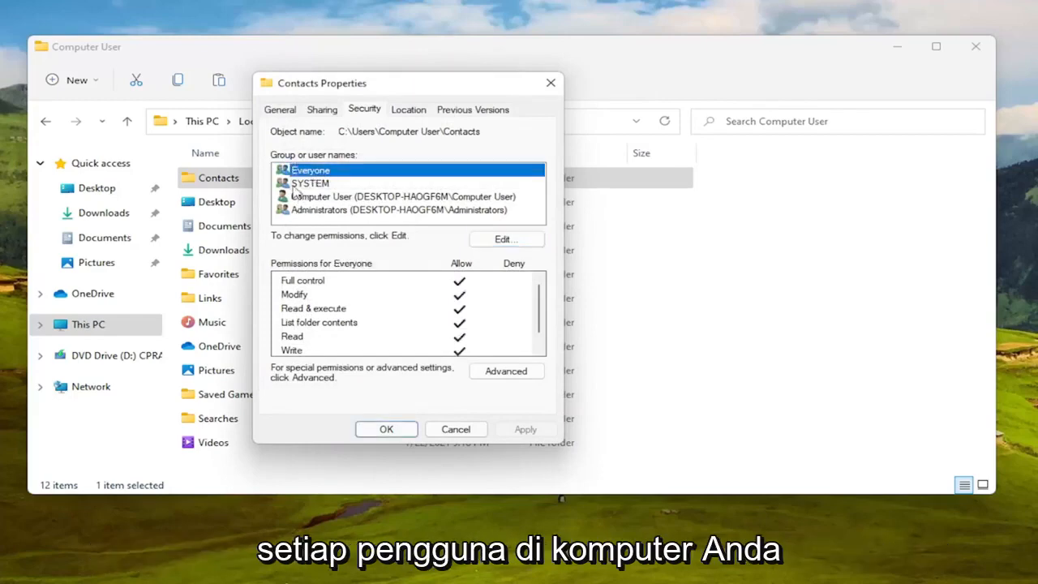
mouse_move(291, 232)
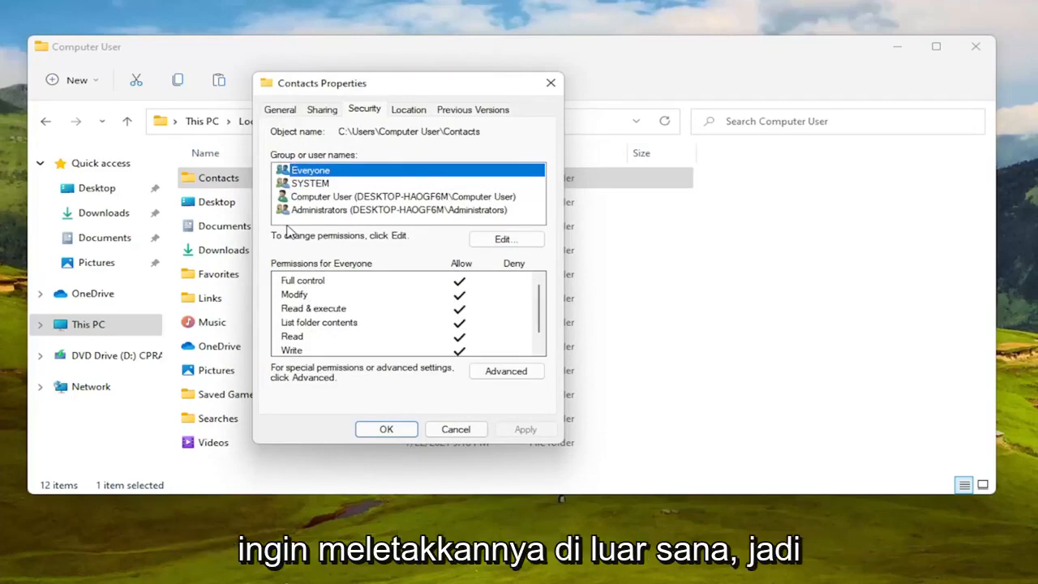
mouse_move(316, 185)
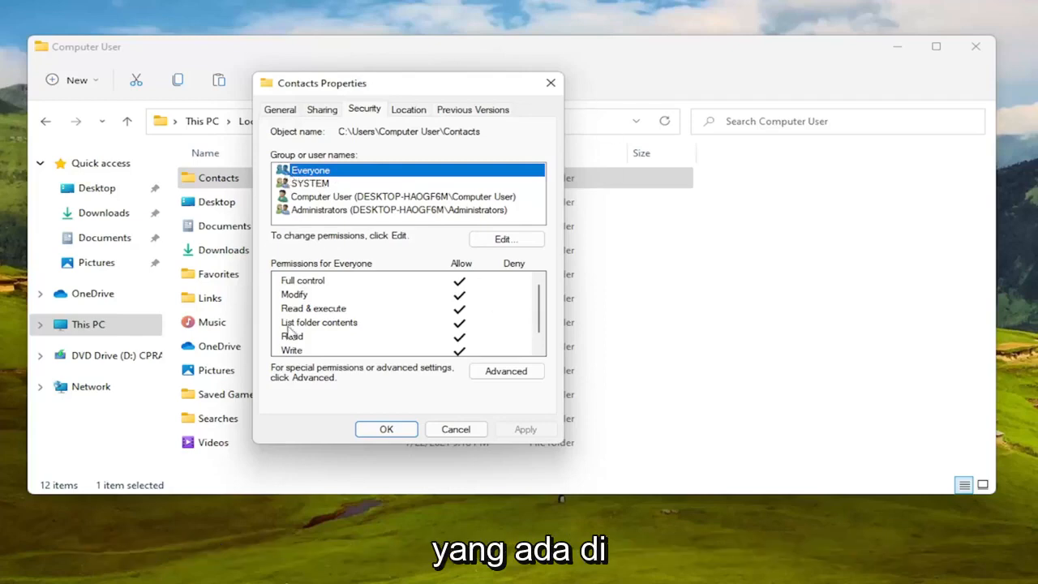
mouse_move(298, 290)
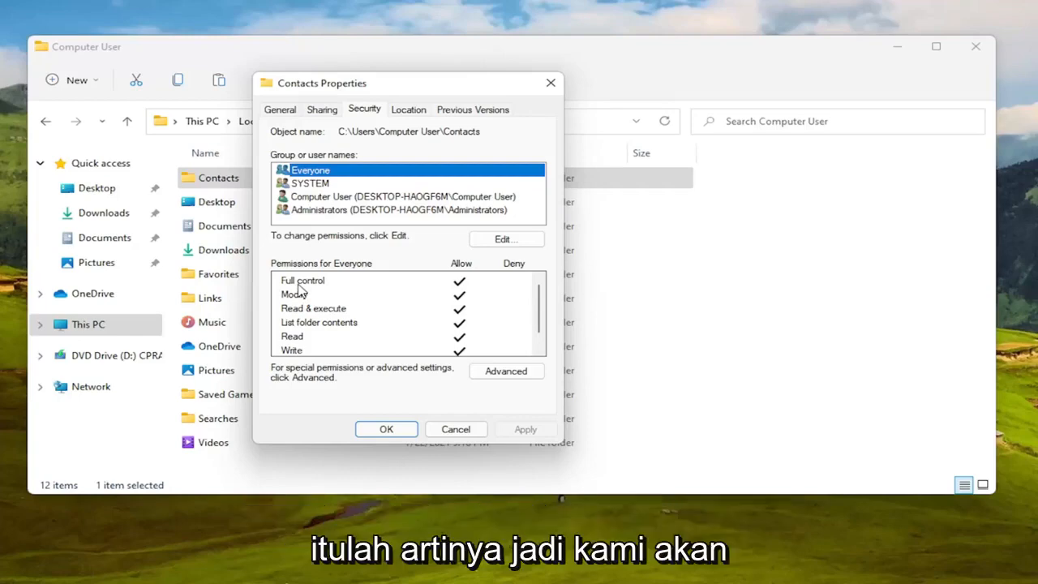
mouse_move(392, 500)
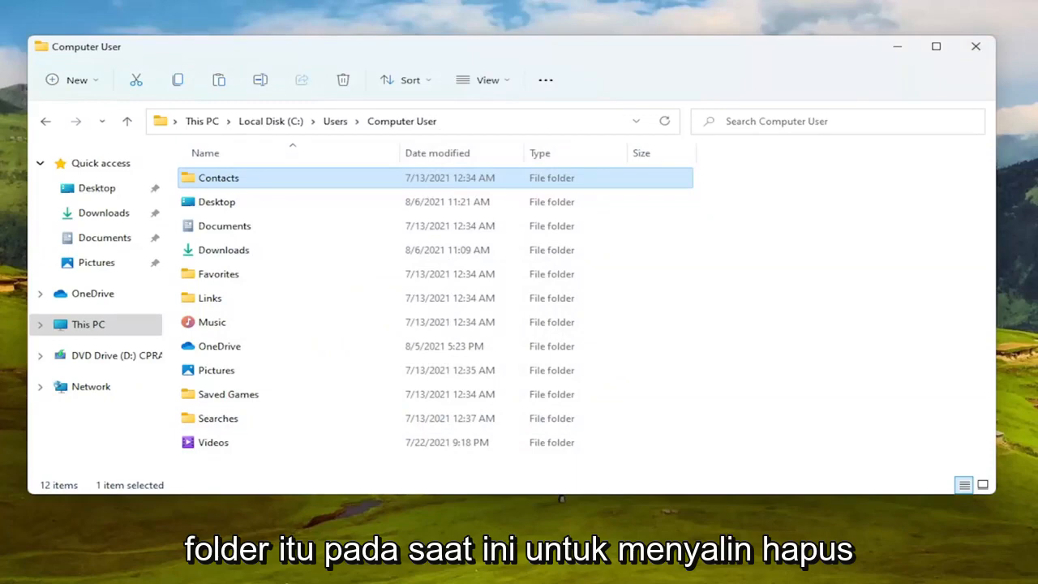
mouse_move(516, 198)
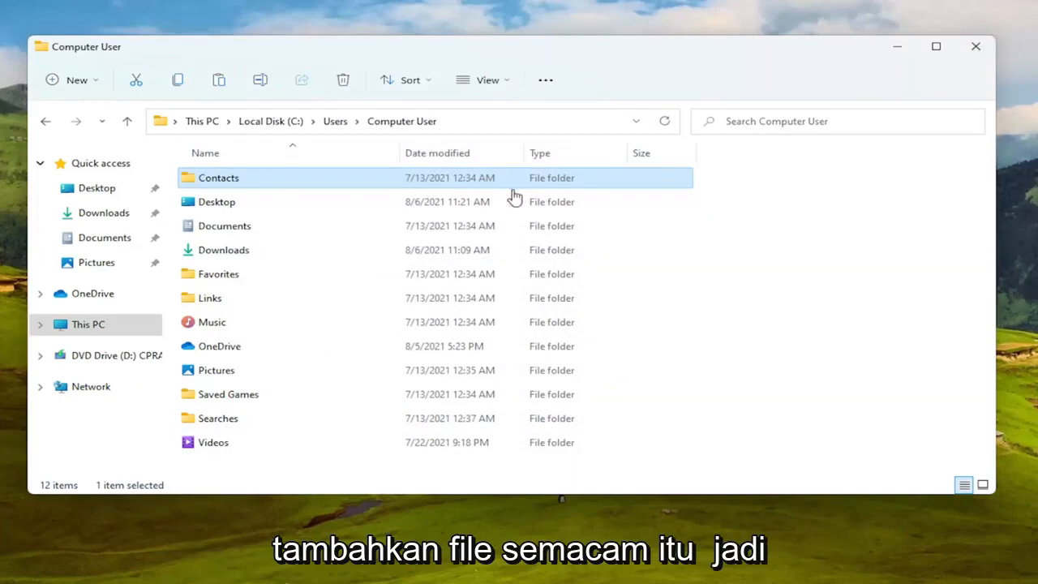